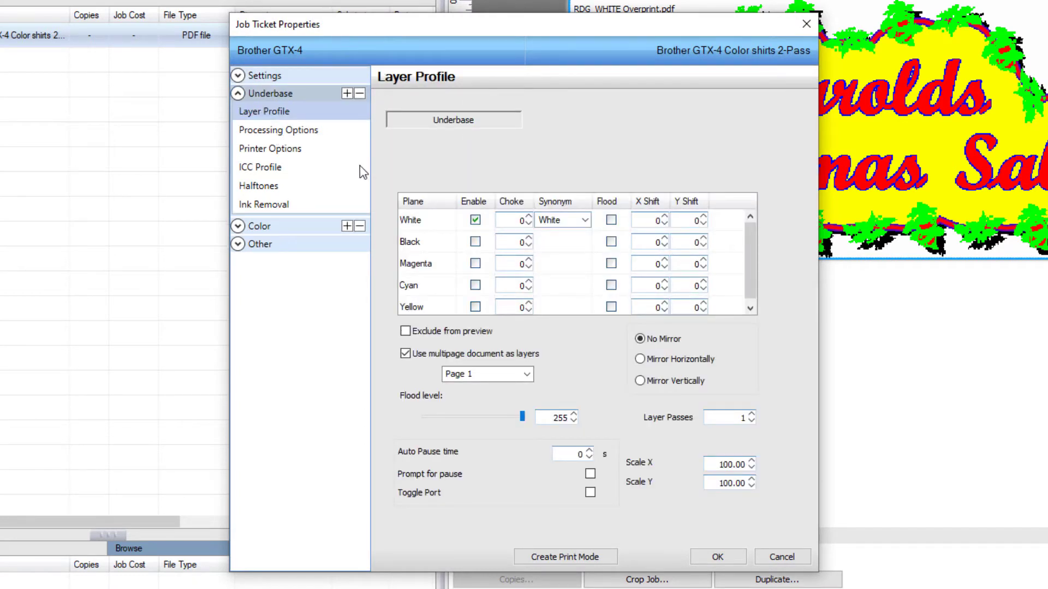
mouse_move(428, 233)
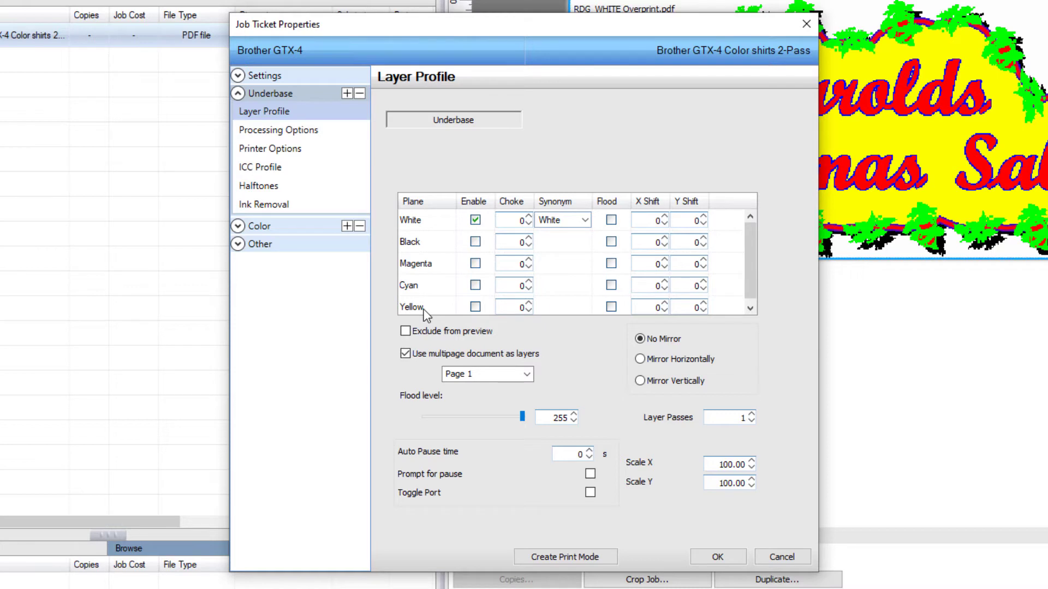
mouse_move(578, 283)
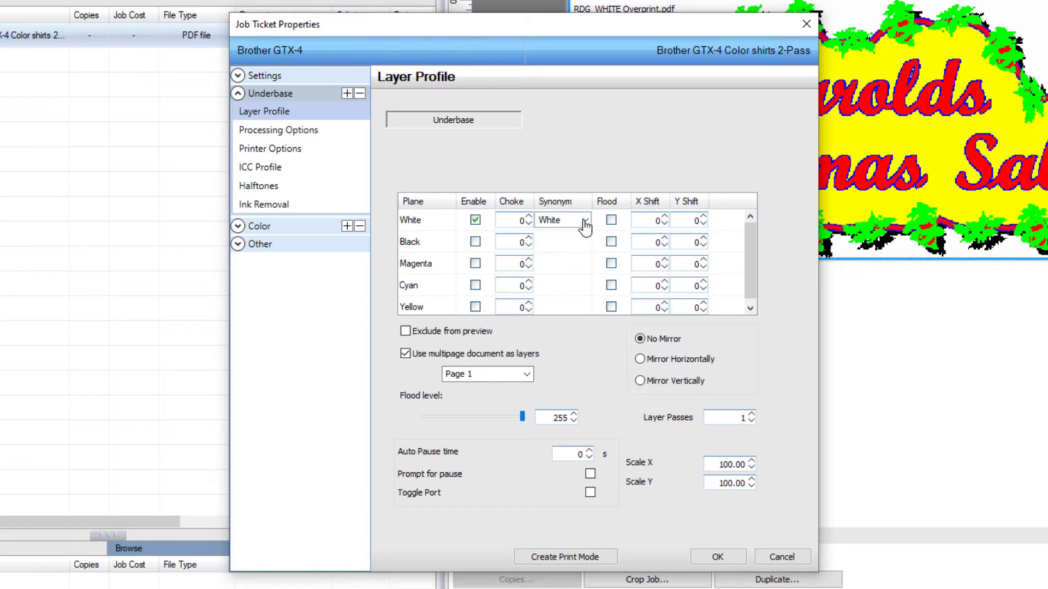
Add RDG_WHITE as the White plane's synonym in the Underbase layer profile
left_click(584, 220)
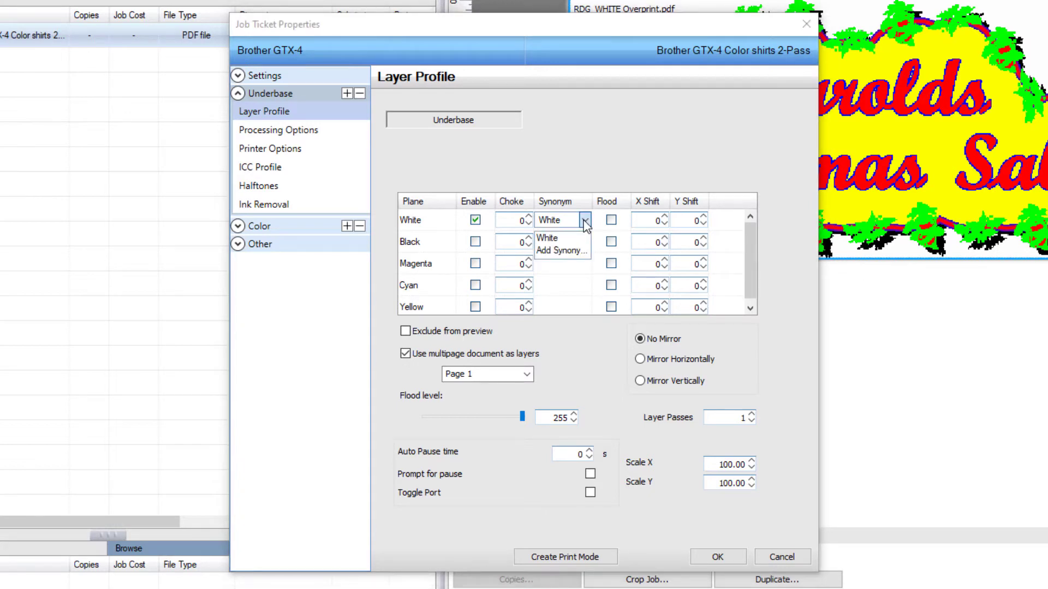
mouse_move(561, 250)
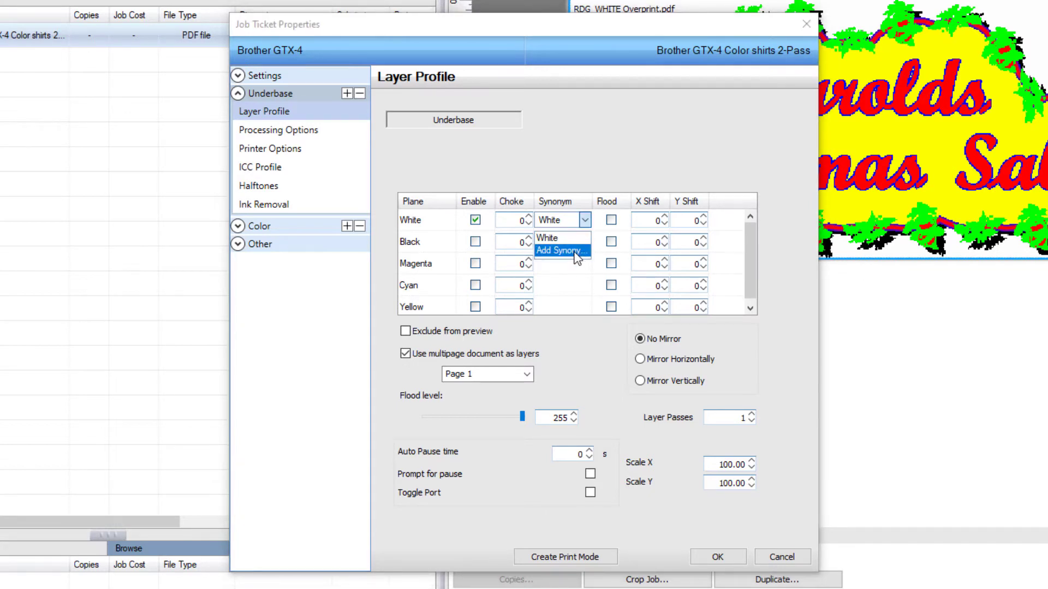
left_click(560, 251)
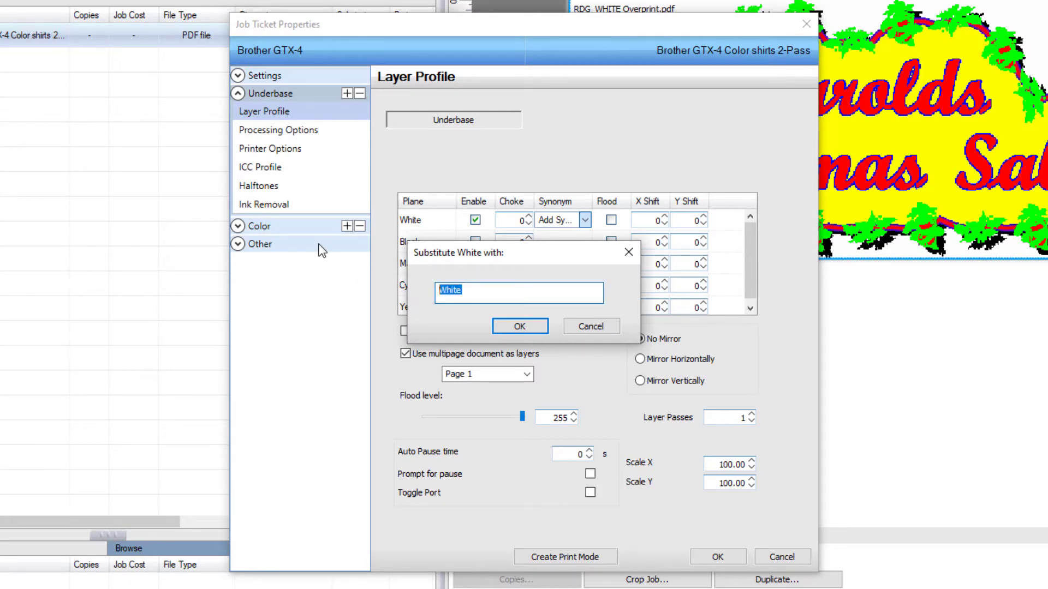
type("RDG_WH")
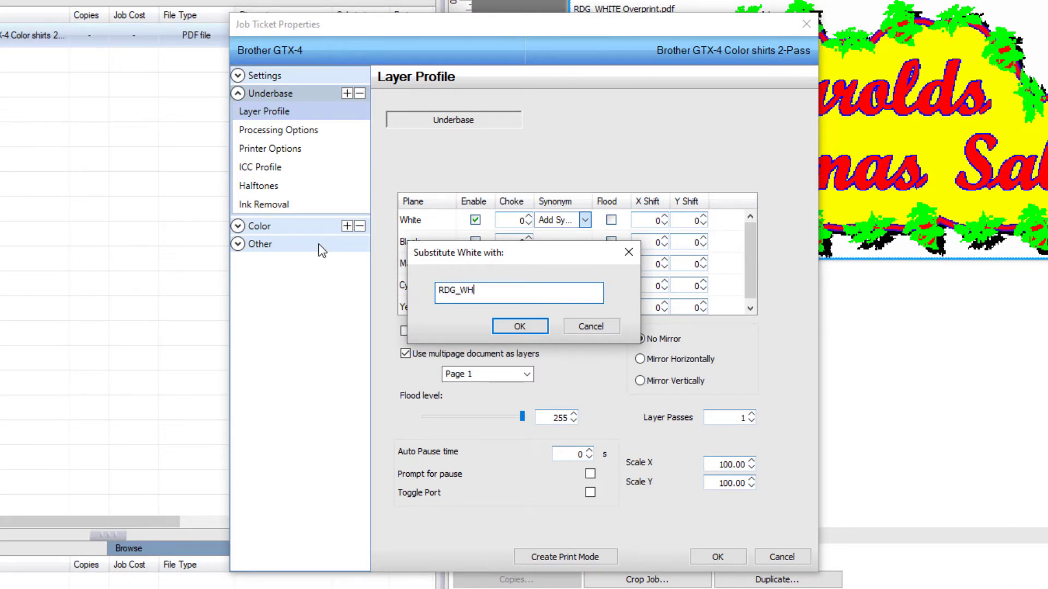
type("ITE")
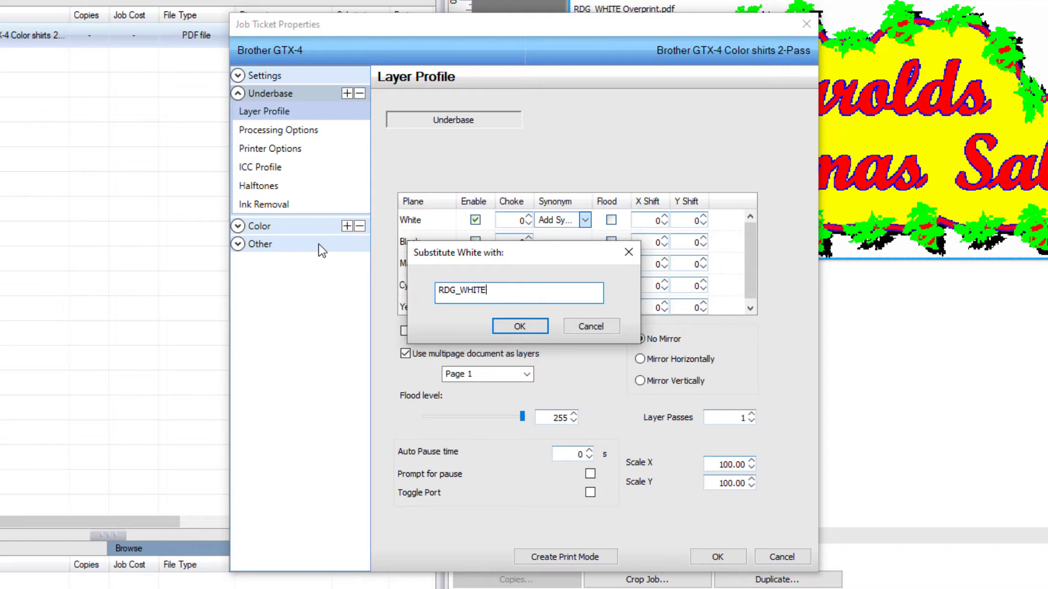
left_click(520, 326)
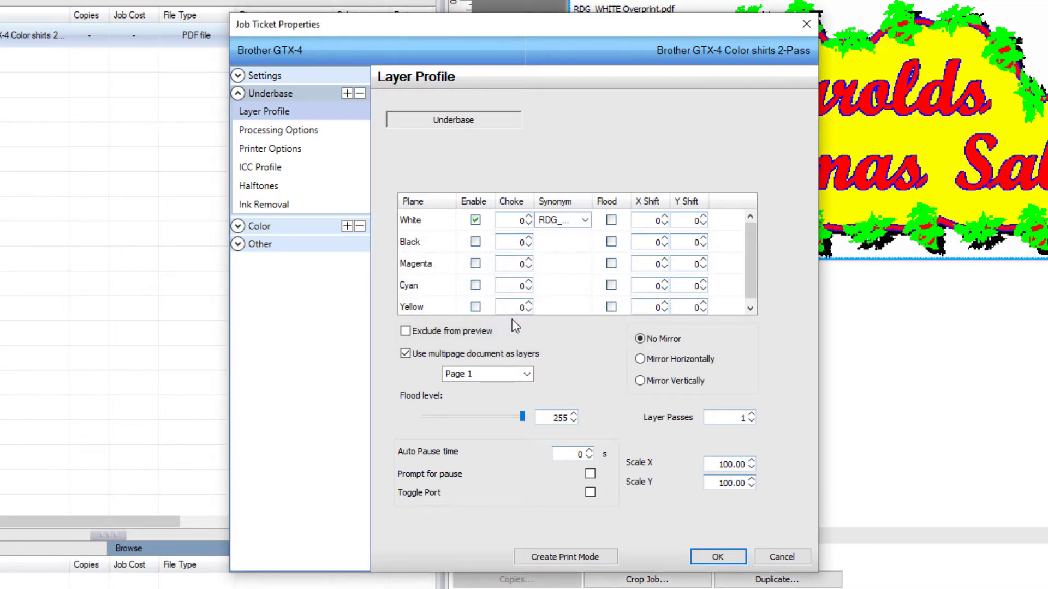
mouse_move(364, 270)
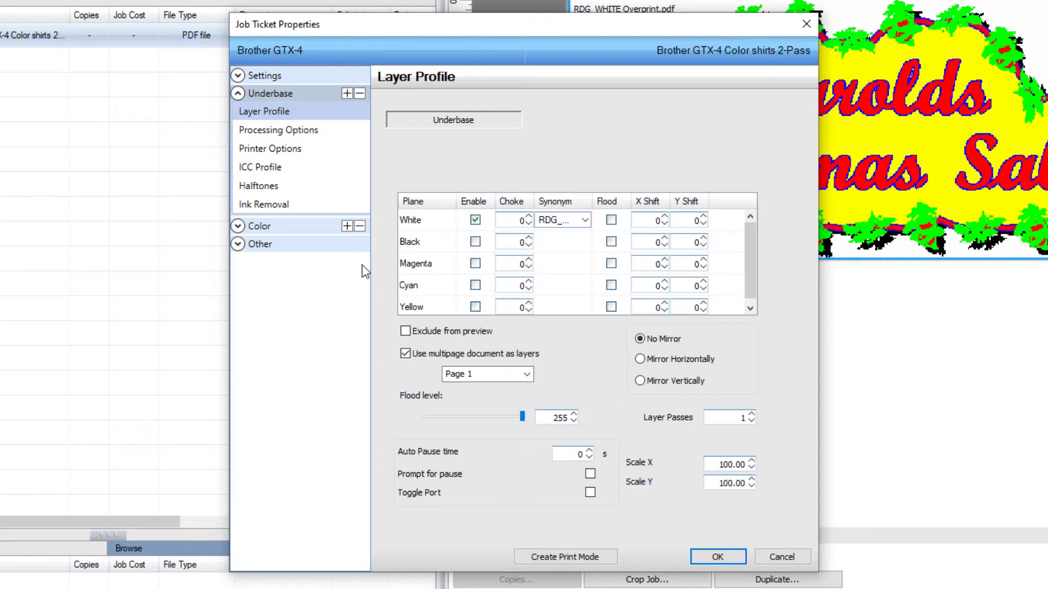
Switch to the Color group's layer profile
left_click(260, 226)
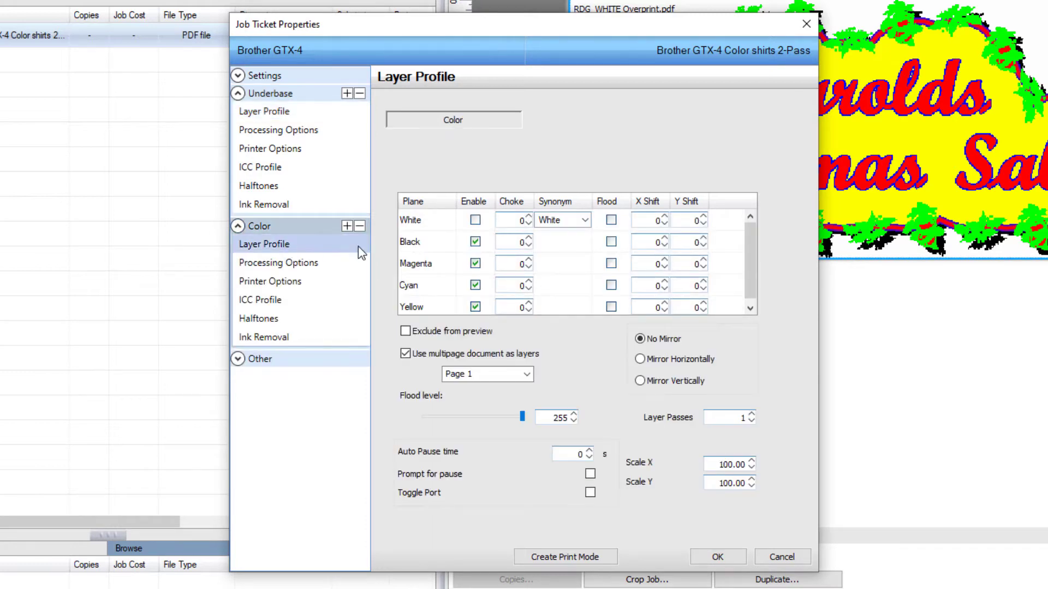
Add RDG_WHITE as the White synonym in the Color layer profile and apply the job ticket properties
left_click(585, 219)
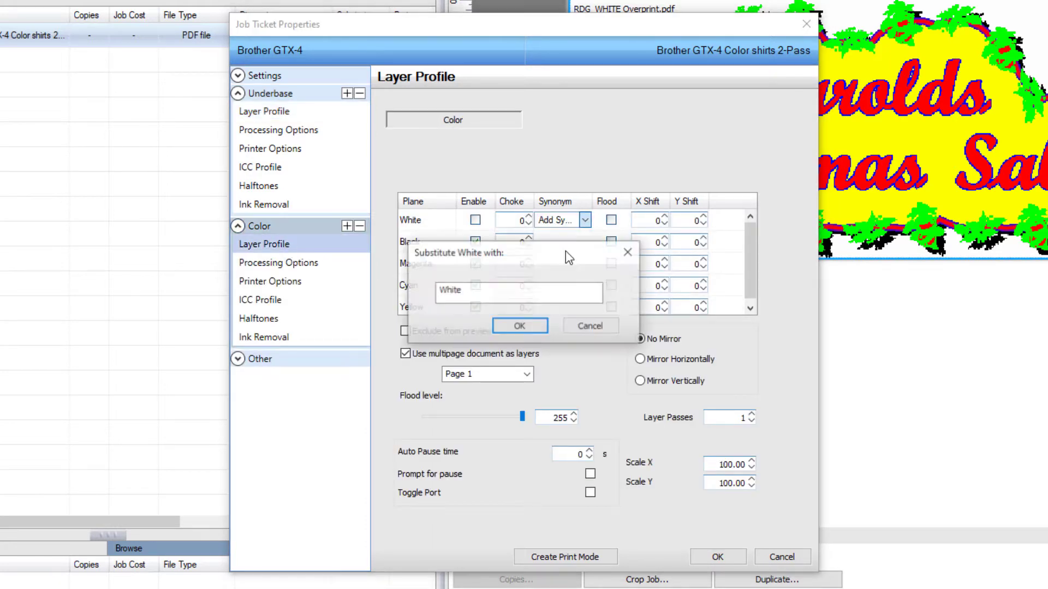
type("RD")
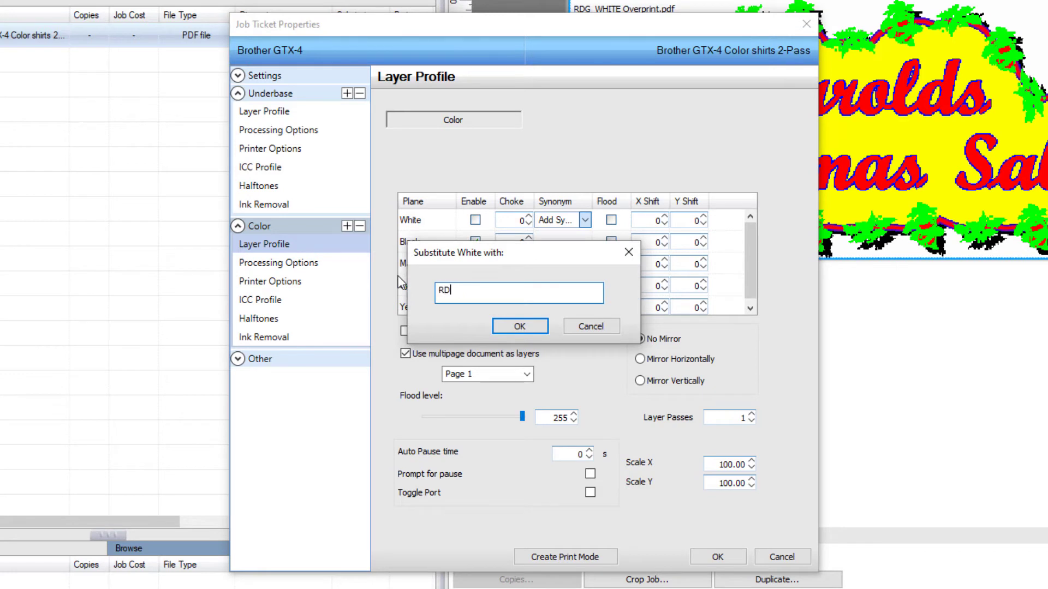
type("G_WHITE")
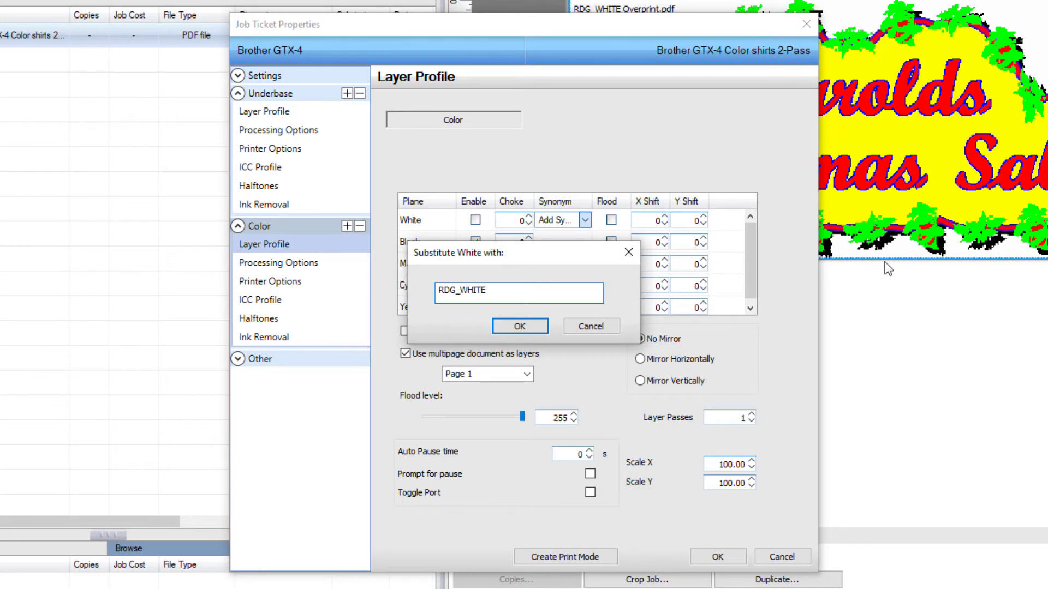
left_click(520, 326)
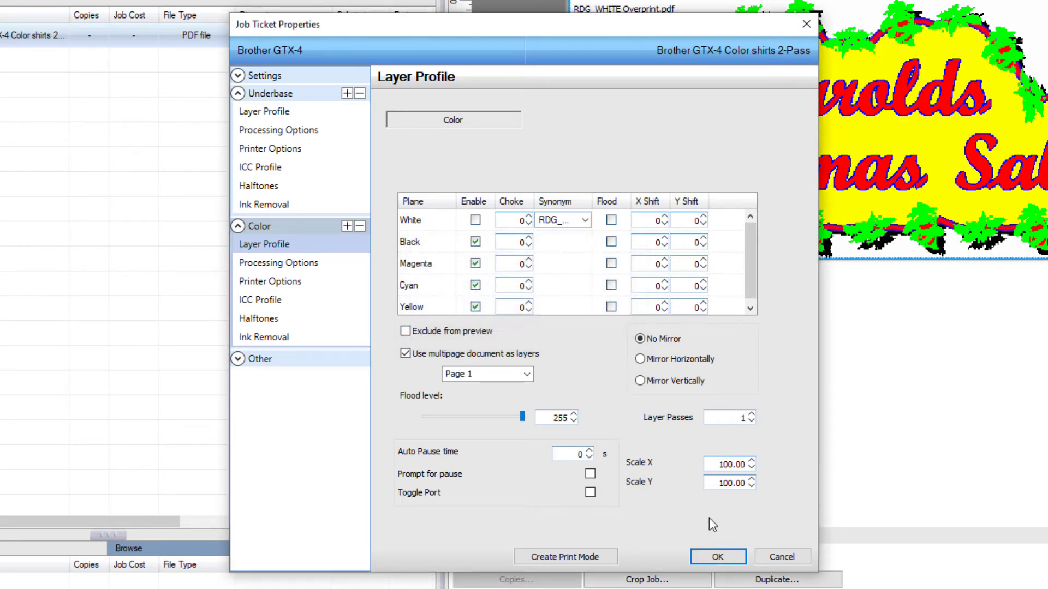
left_click(717, 556)
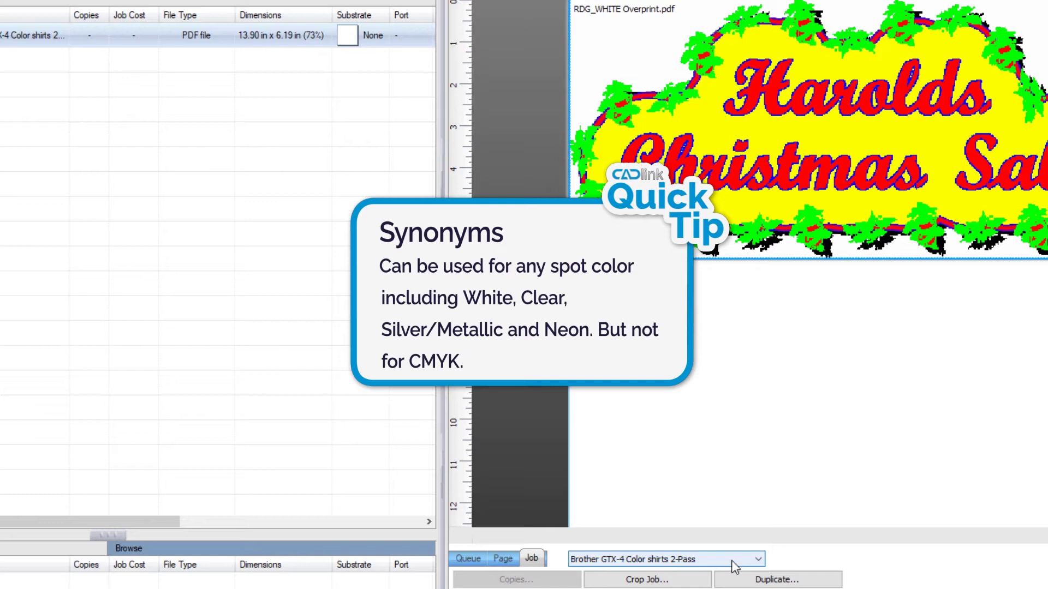
mouse_move(277, 251)
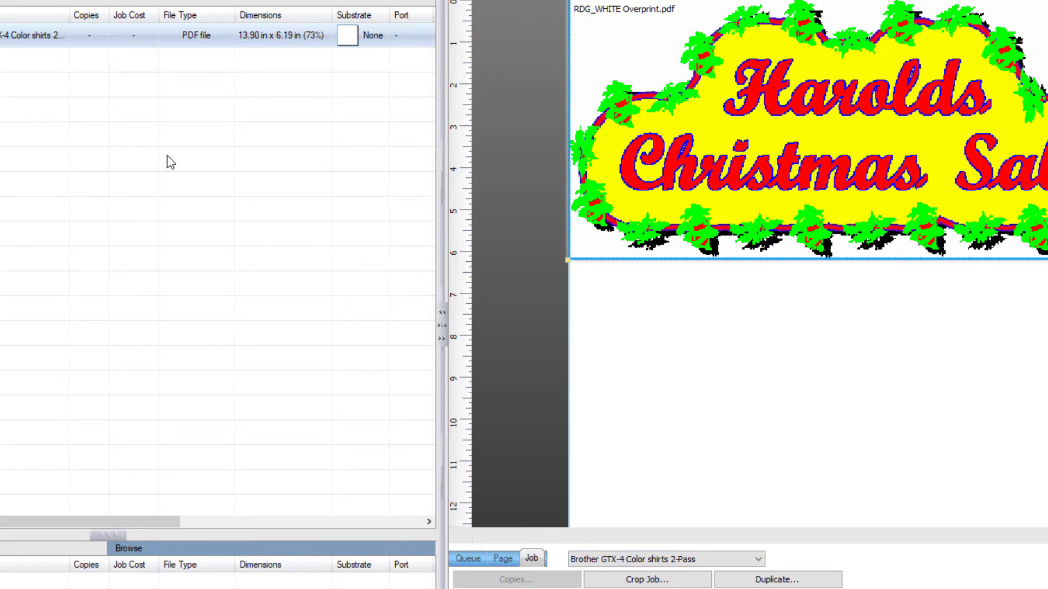
mouse_move(163, 160)
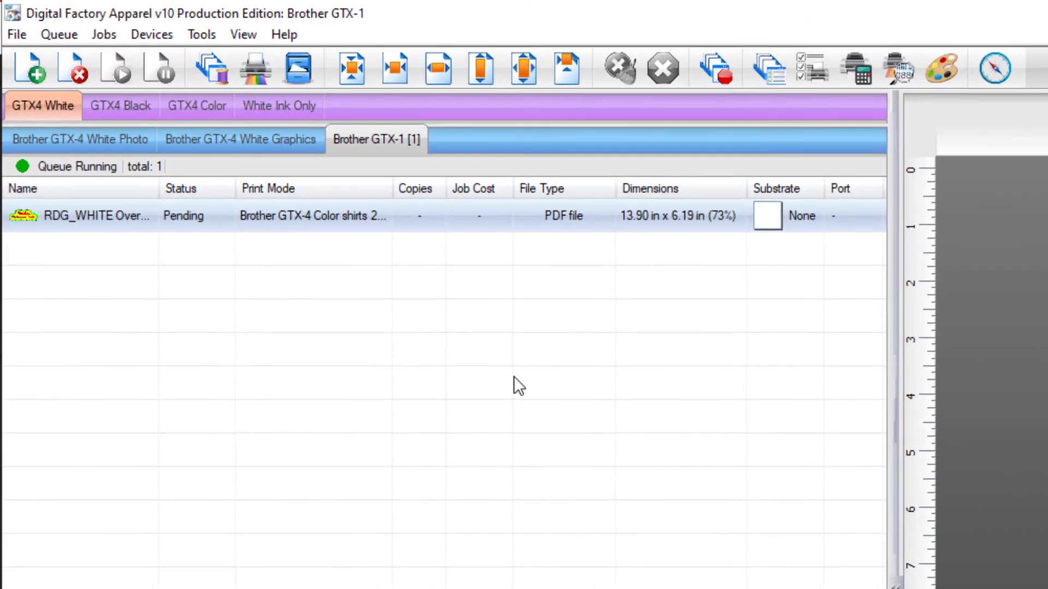
mouse_move(150, 34)
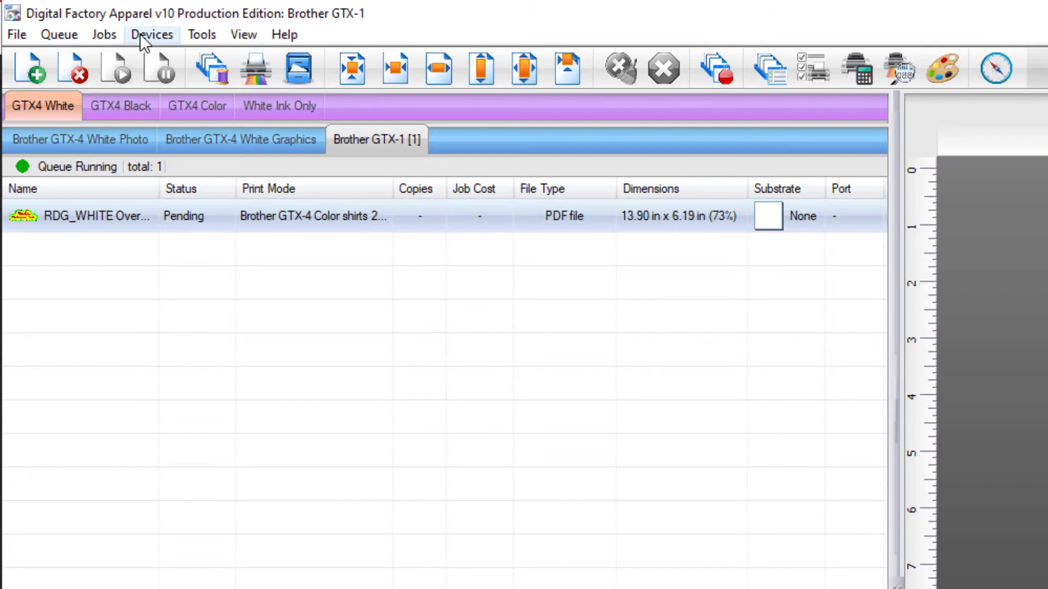
Bring up the Plane substitutions dialog via Devices > Spot Plane Mapping
left_click(151, 34)
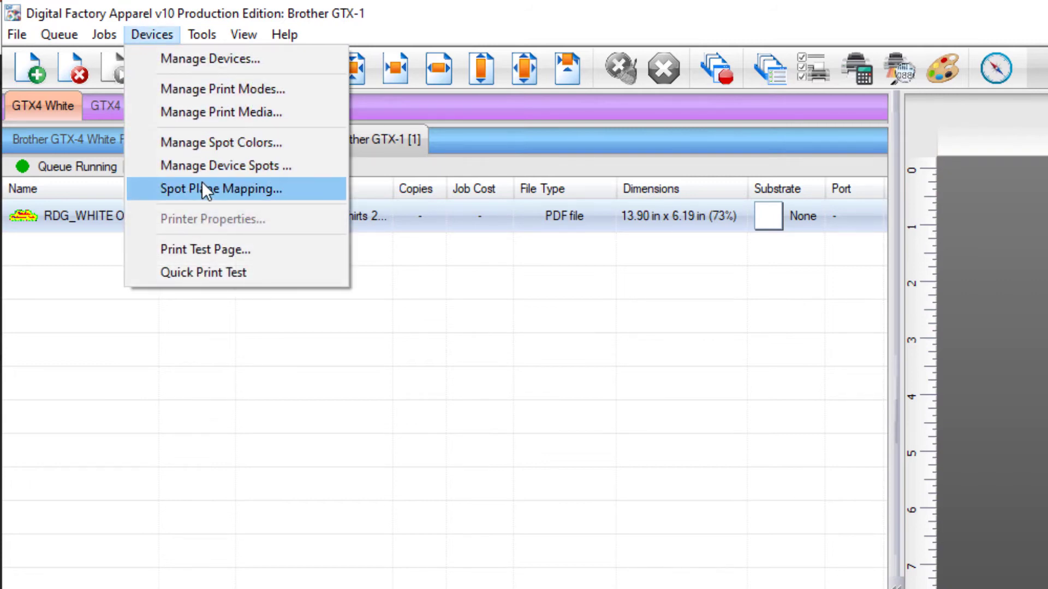
left_click(221, 189)
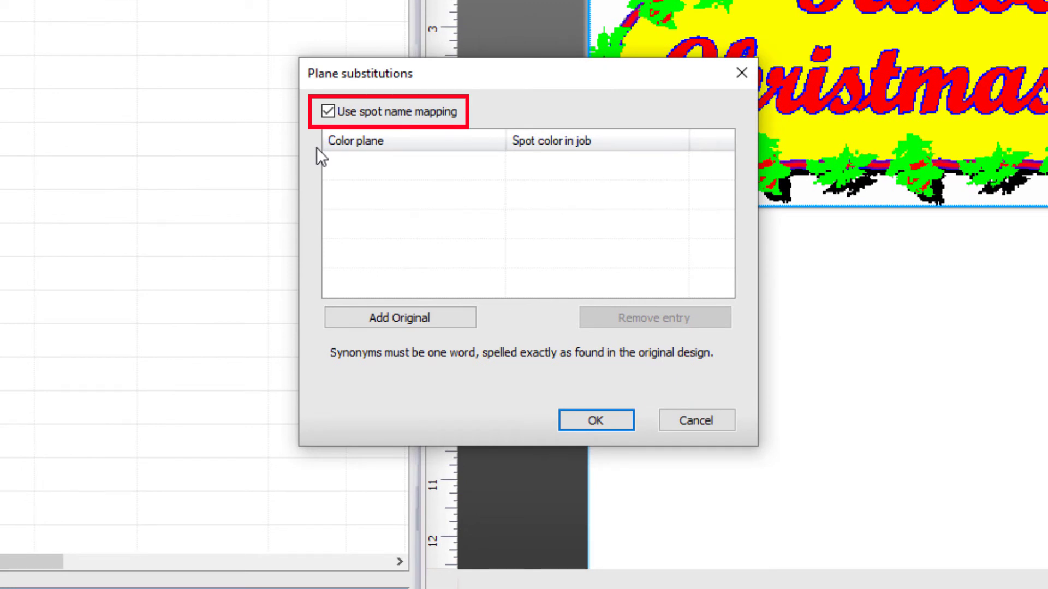
Add an original color plane named White to the plane substitution list
left_click(400, 317)
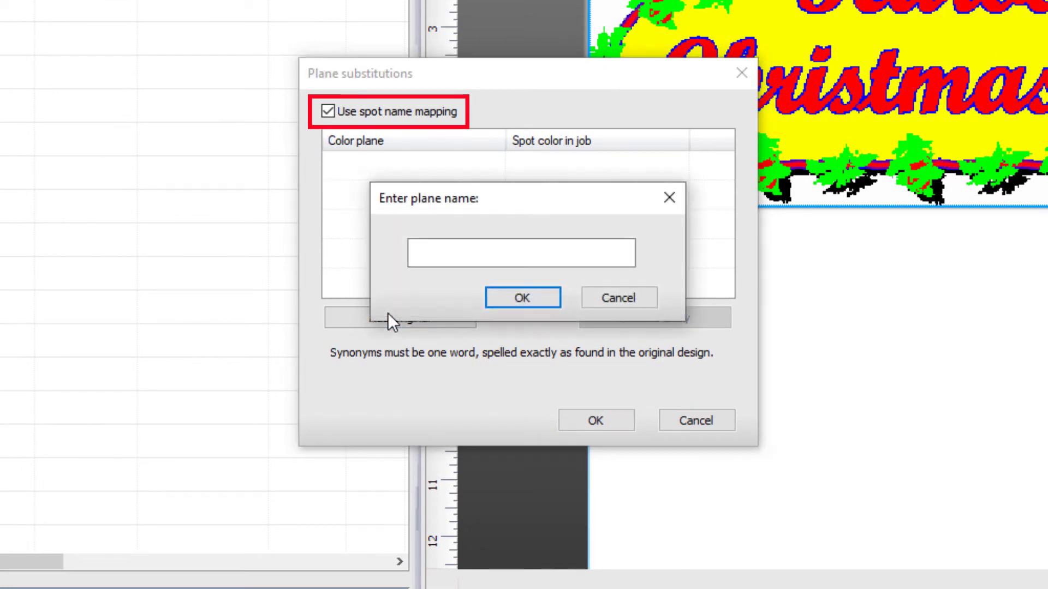
left_click(520, 252)
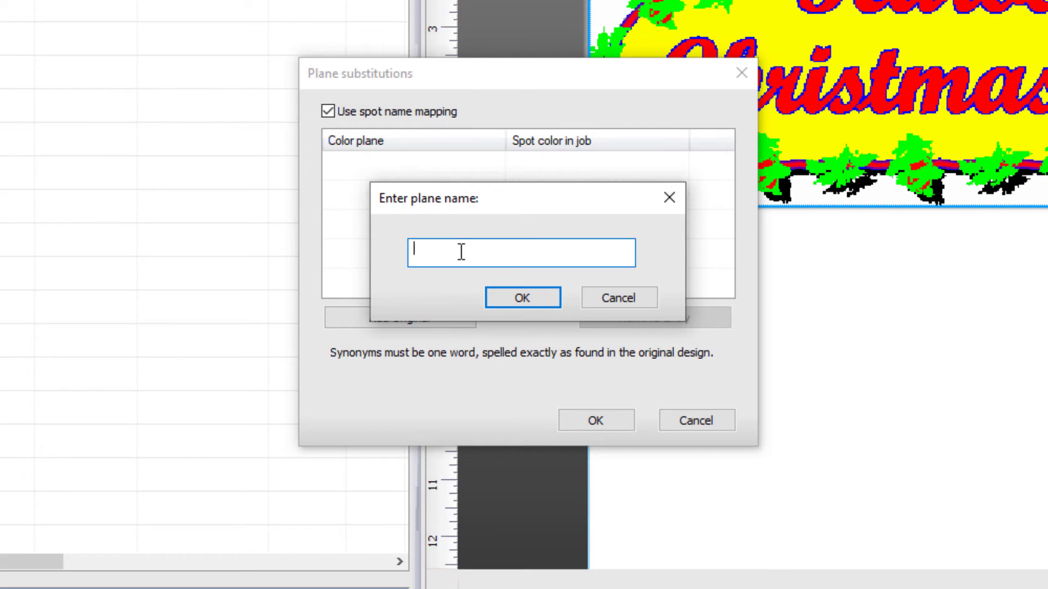
type("w")
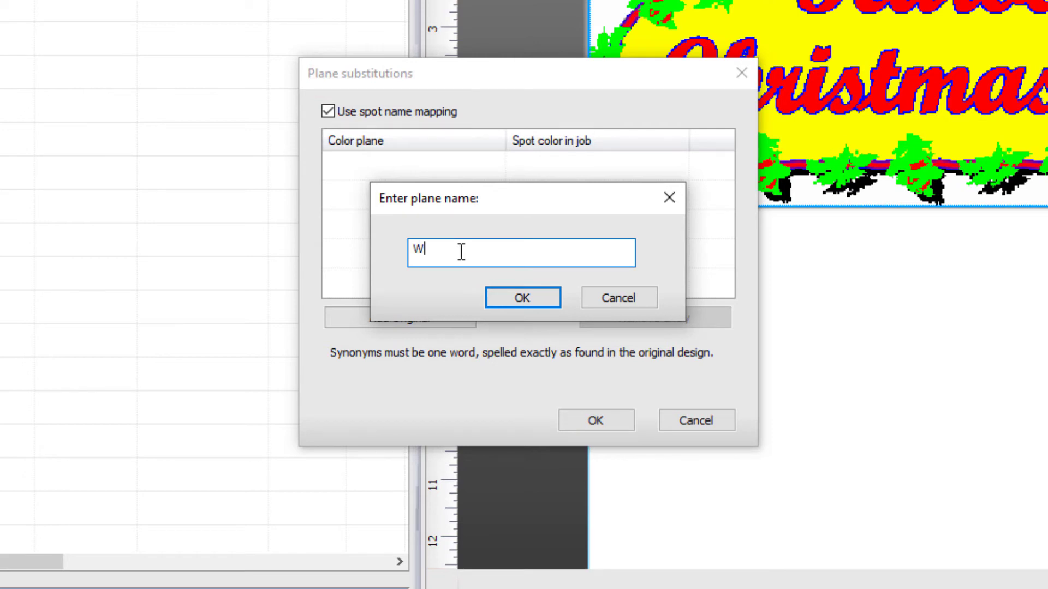
type("hite")
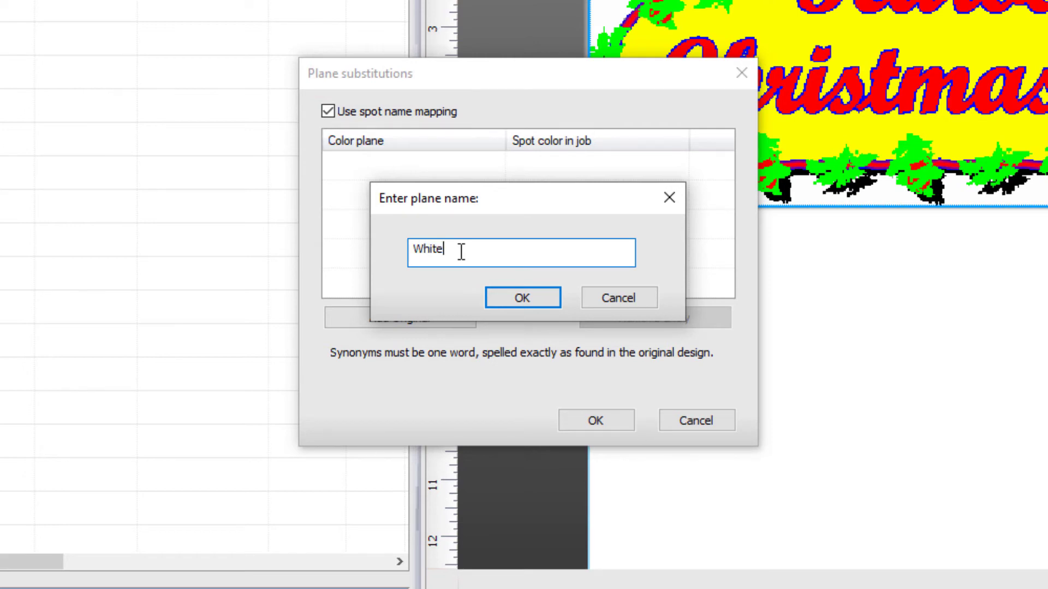
left_click(522, 297)
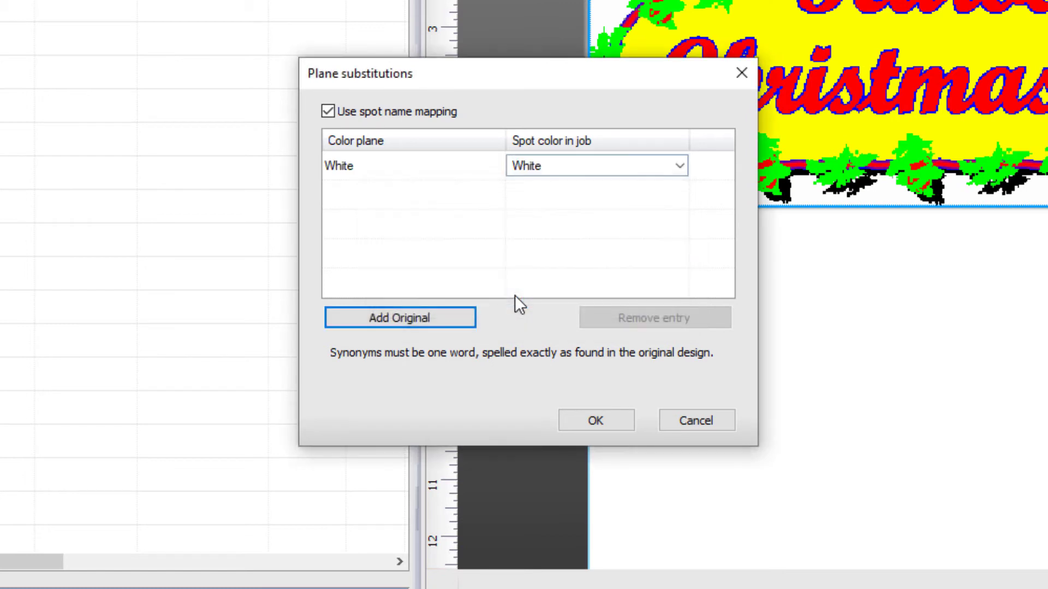
mouse_move(675, 207)
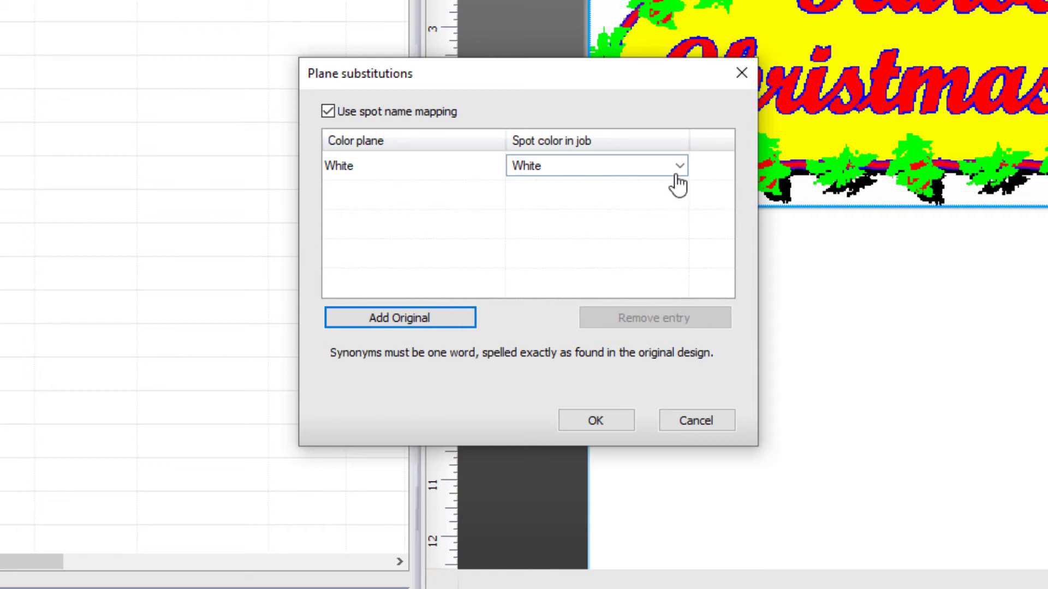
Map the White plane's spot color to new synonym RDG_WHITE and save the plane substitutions
left_click(679, 165)
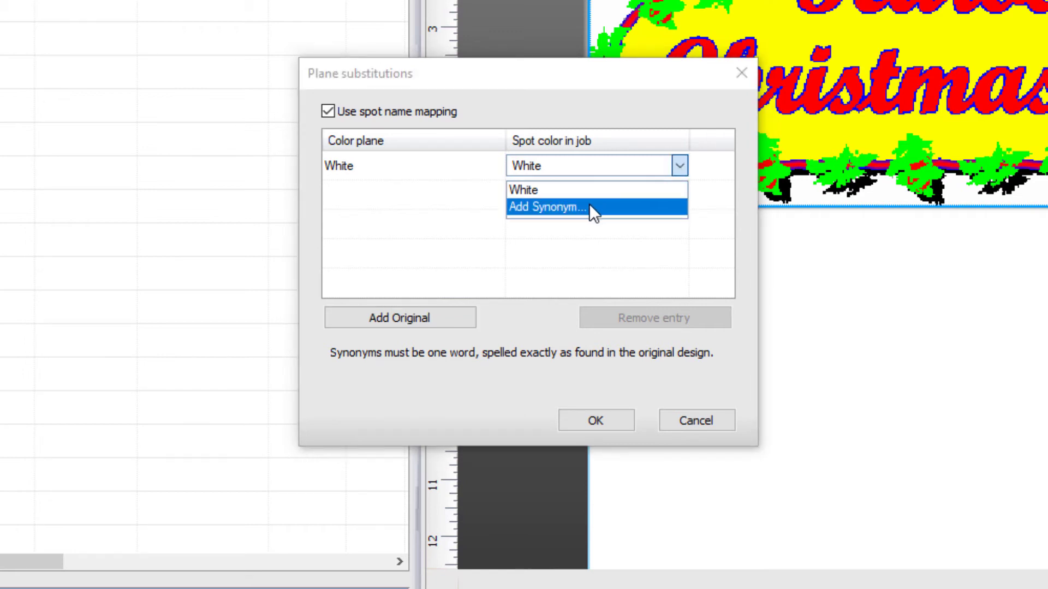
left_click(546, 207)
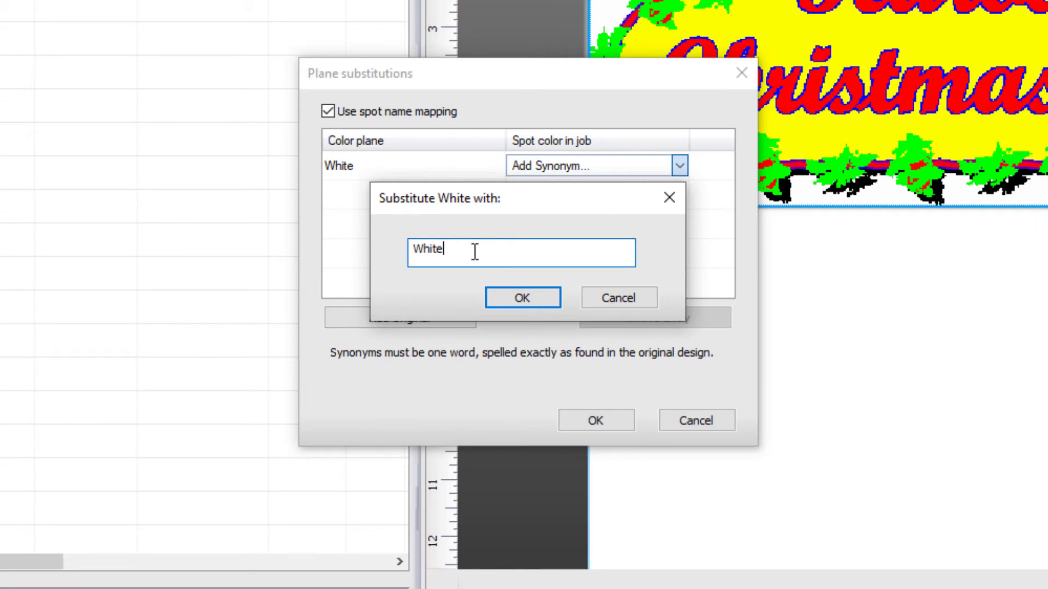
type("R")
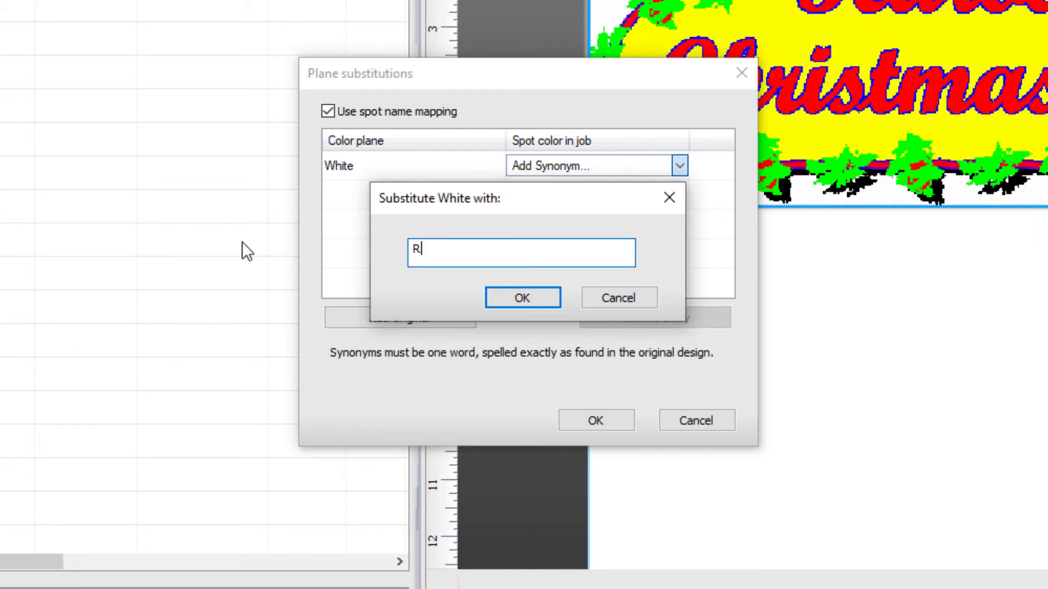
type("DG_WHI")
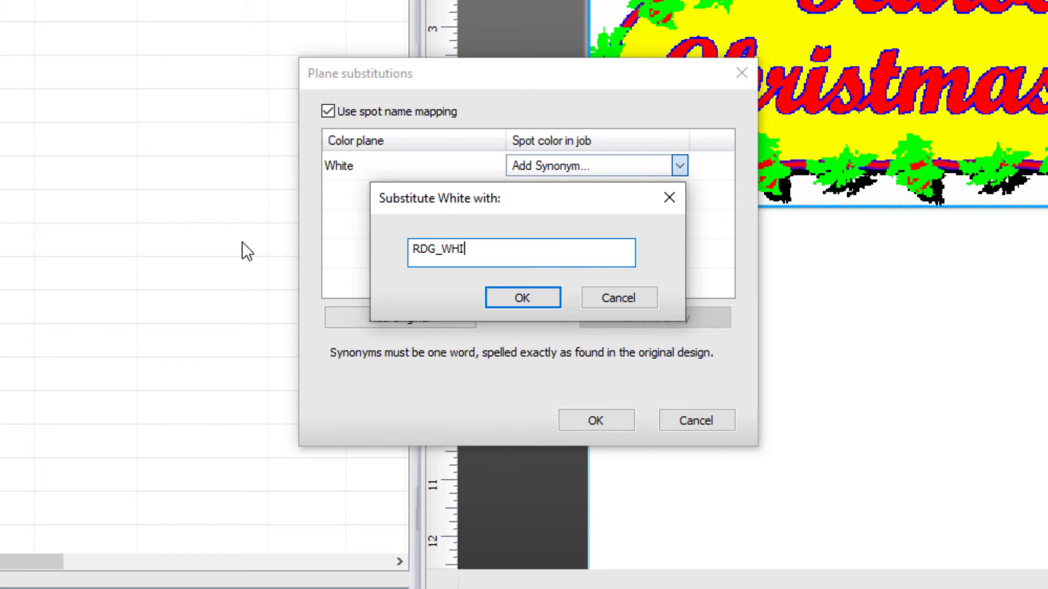
type("TE")
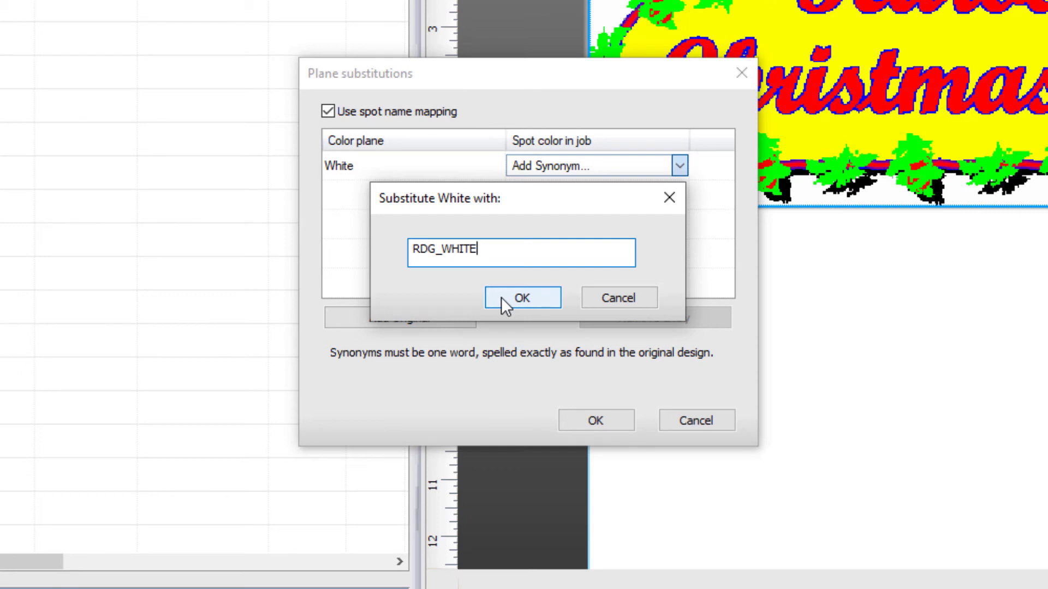
left_click(521, 297)
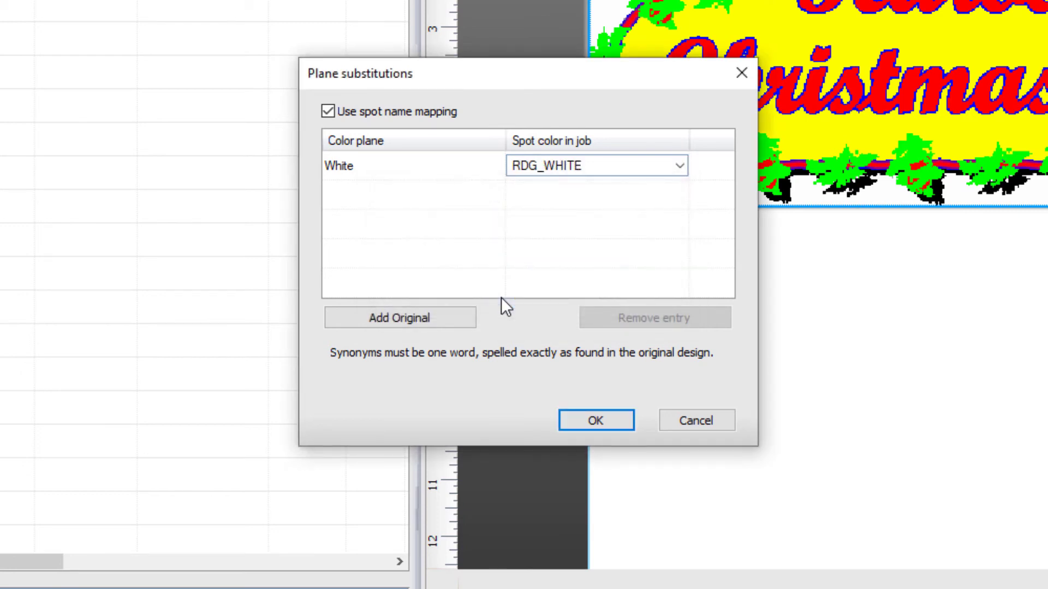
left_click(594, 420)
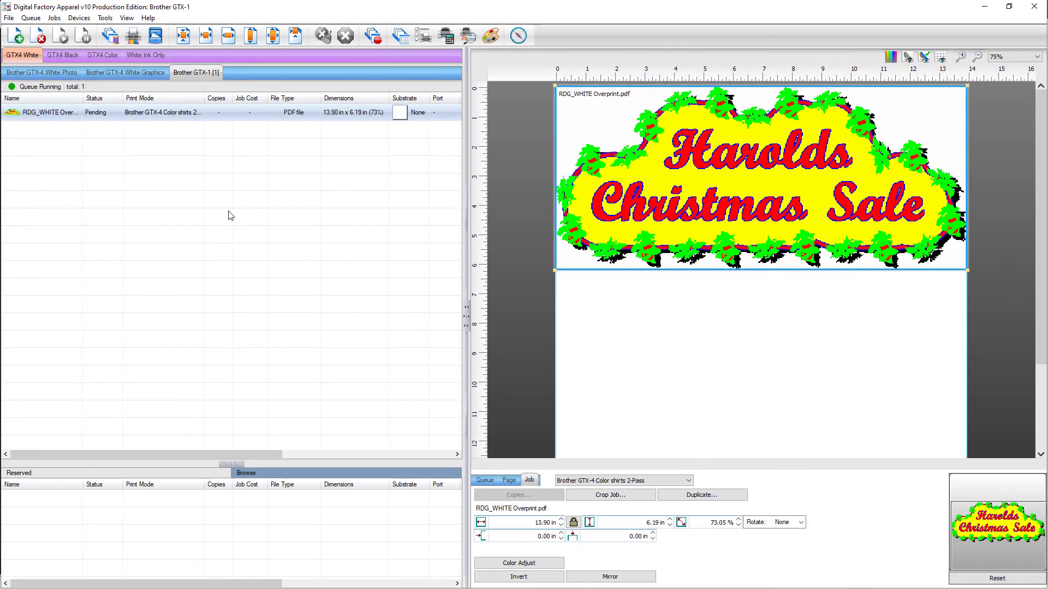
mouse_move(124, 126)
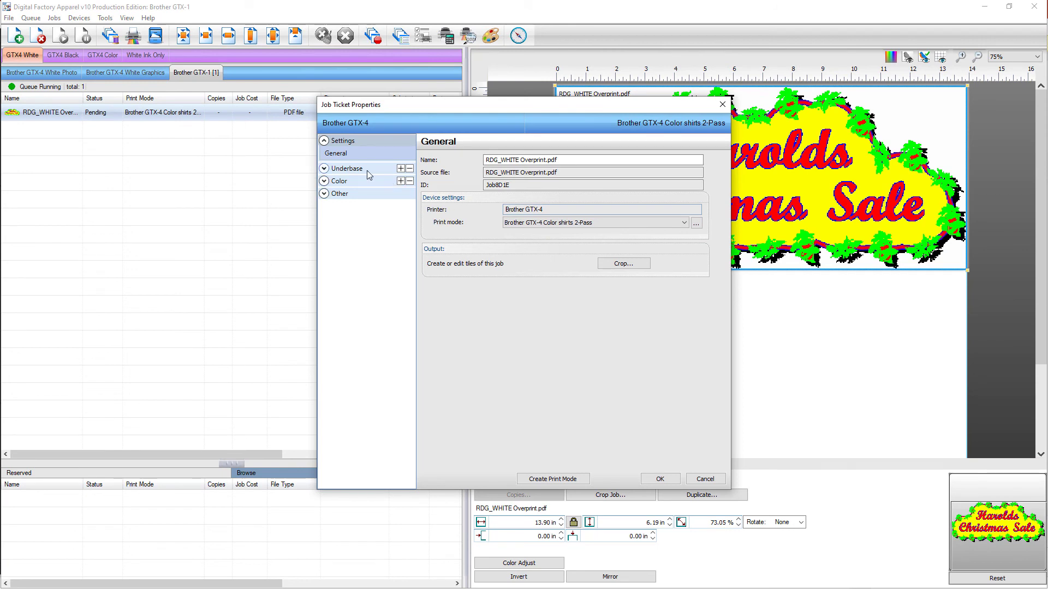
Show the Underbase layer profile's White synonym list, now including RDG_WHITE
left_click(346, 152)
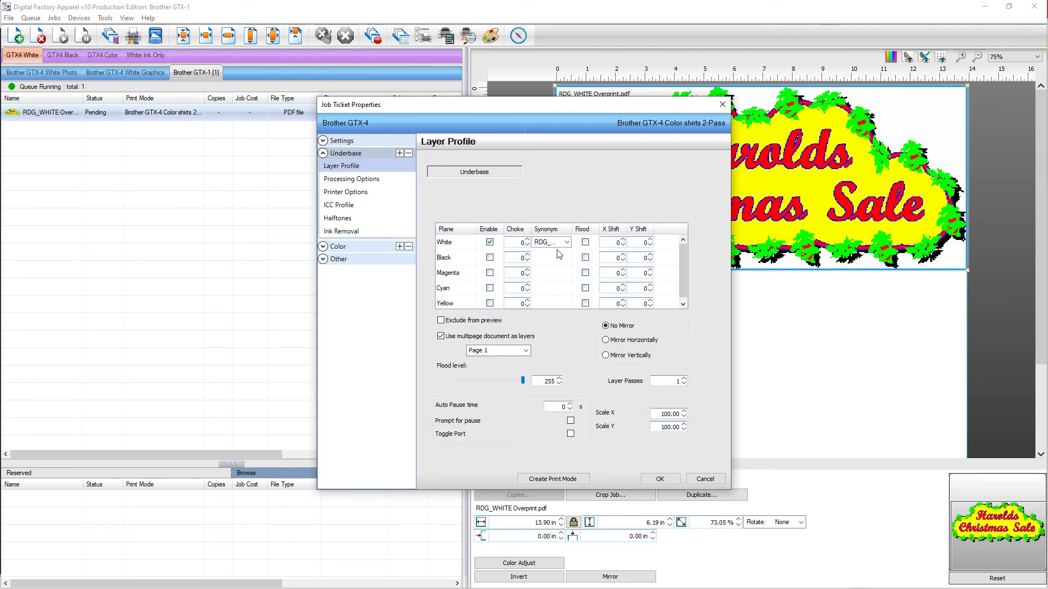
left_click(567, 242)
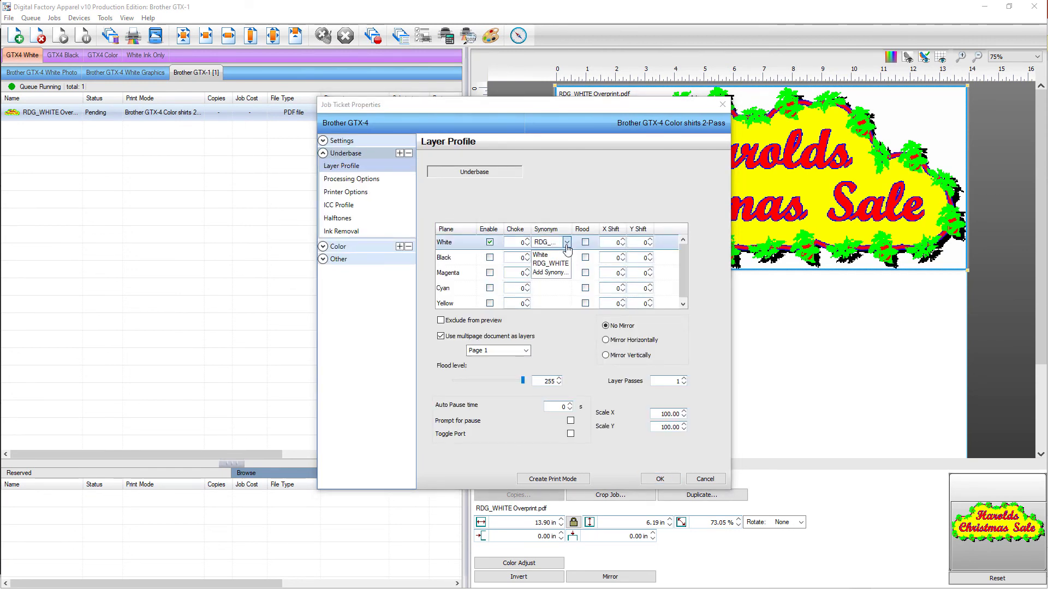